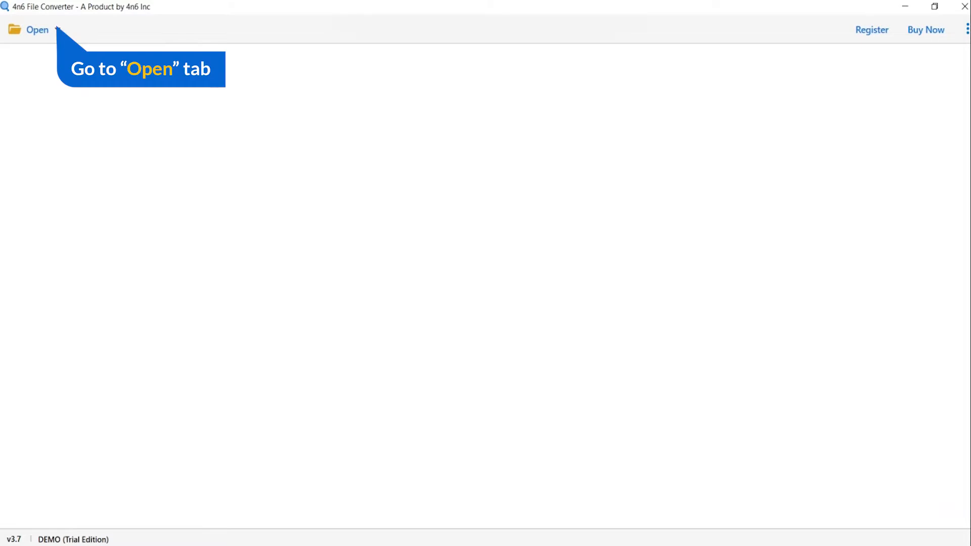
- Open the source menu to show the document file types, including PDF
left_click(37, 29)
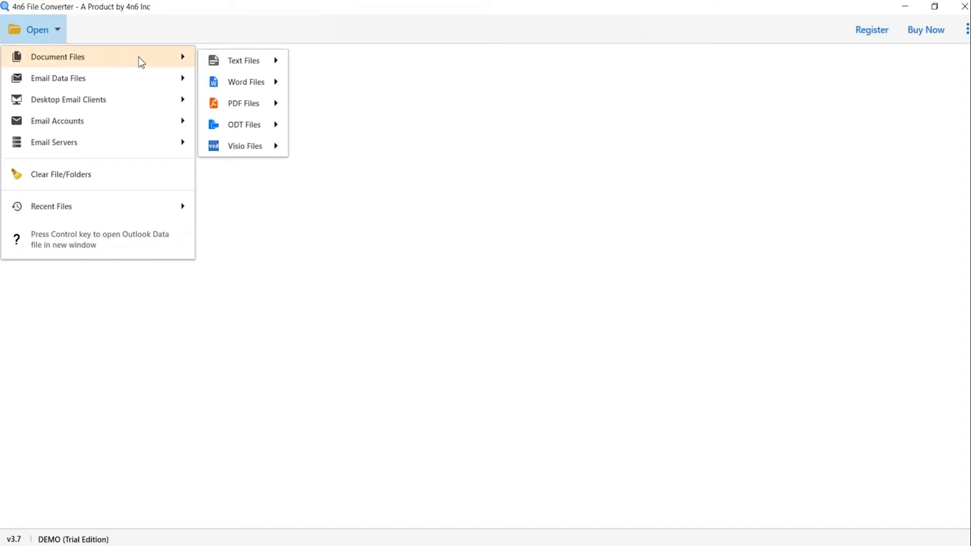
mouse_move(243, 103)
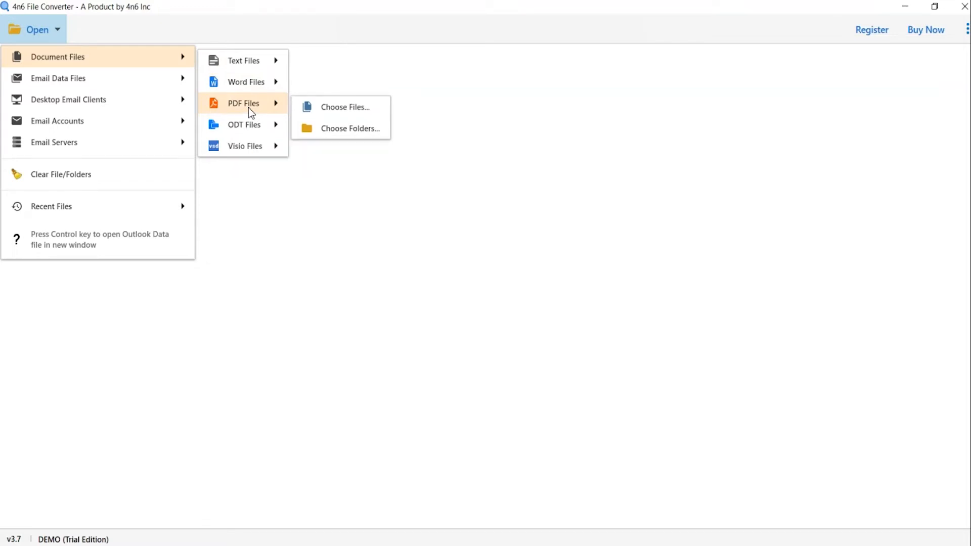
mouse_move(345, 107)
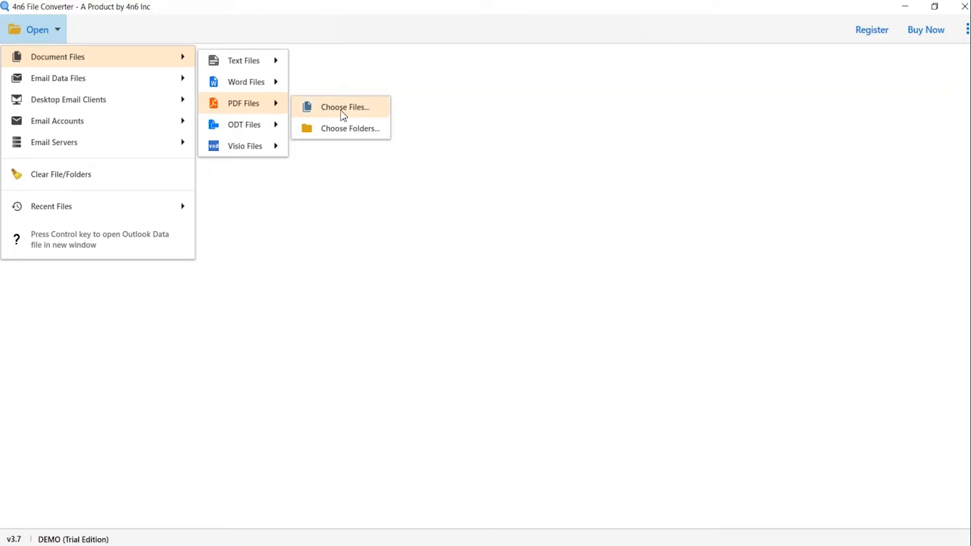
mouse_move(338, 128)
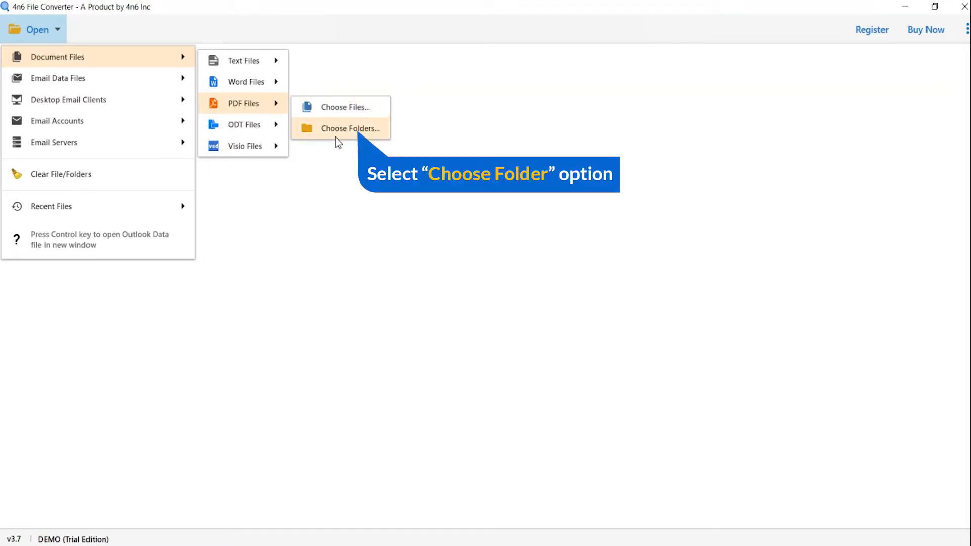
- Load the 'PDF File' folder from Data Files as a whole-folder source
left_click(350, 128)
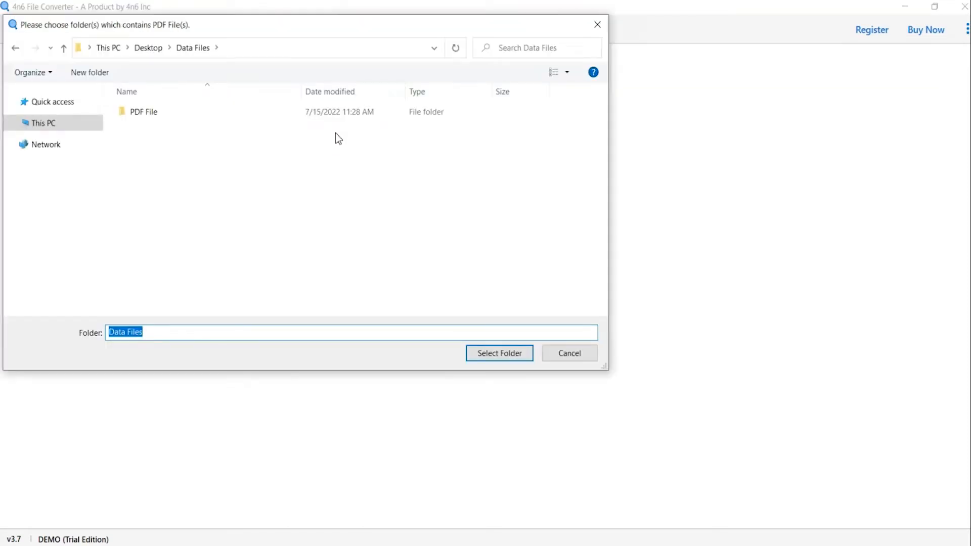
left_click(143, 111)
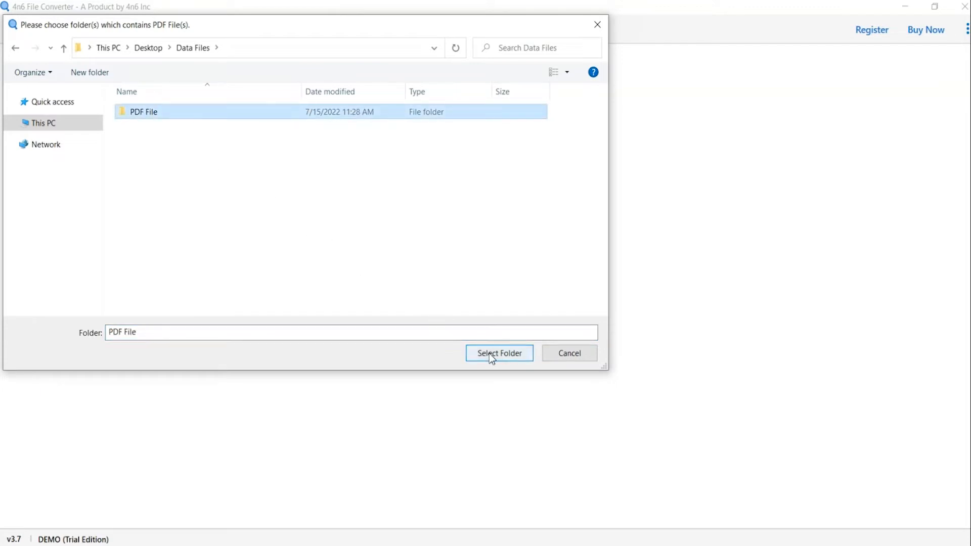
left_click(498, 353)
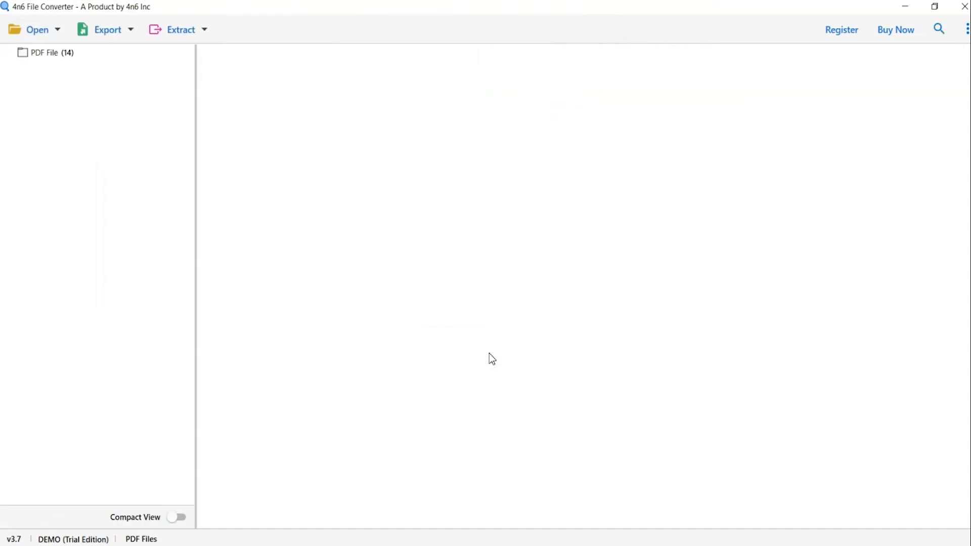
- Show the 14 PDFs in the PDF File folder and the Extract options
left_click(50, 52)
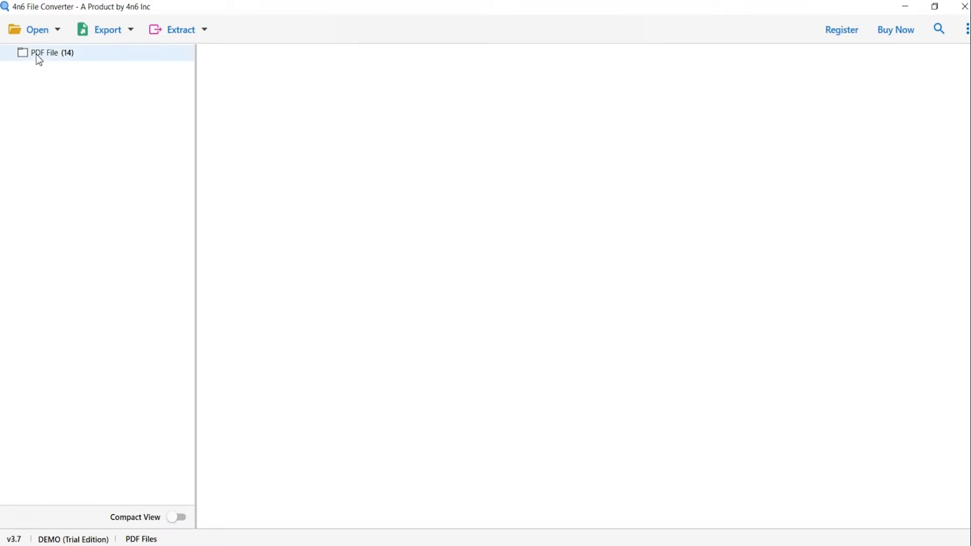
left_click(45, 53)
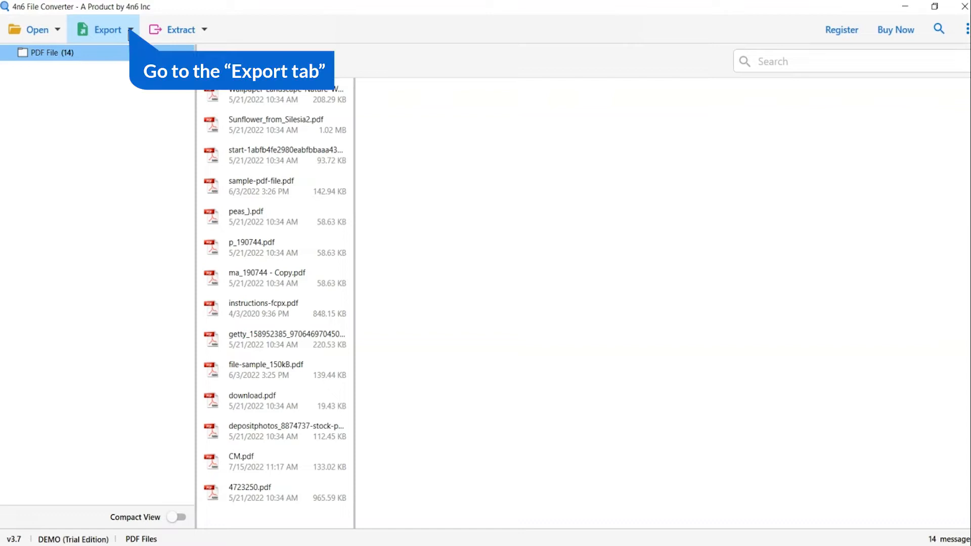
left_click(107, 29)
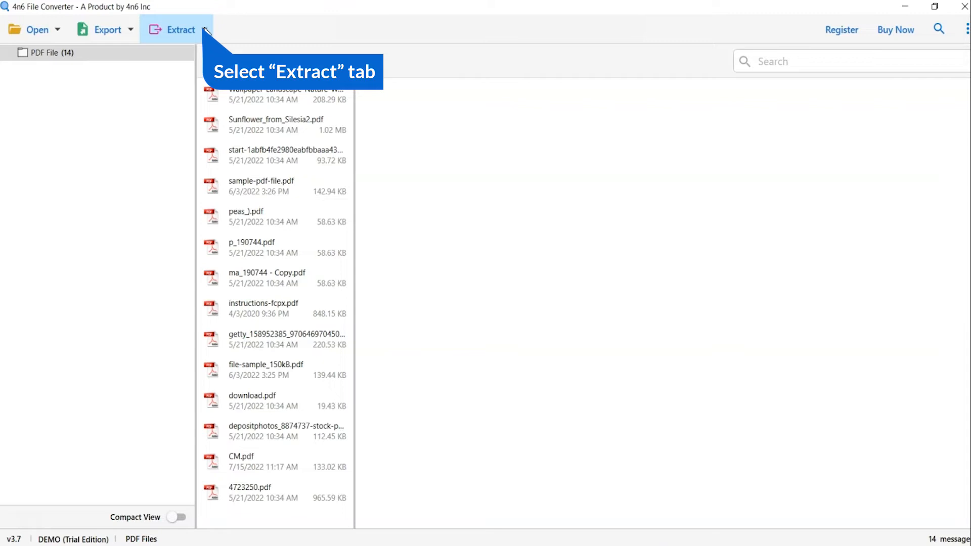
left_click(180, 29)
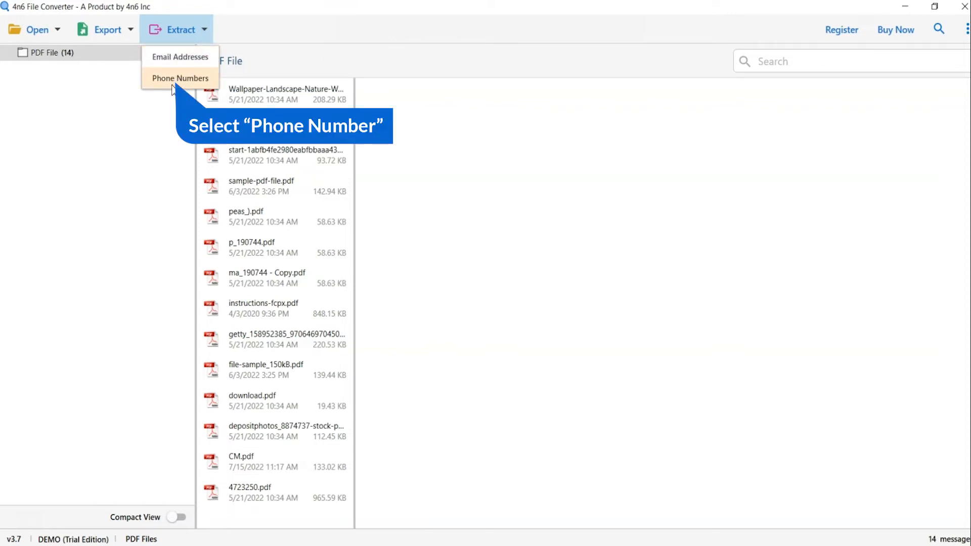
- Extract phone numbers from the ticked PDF File folder into Converted Files\Extracted_PhoneNumbers_.txt
left_click(179, 78)
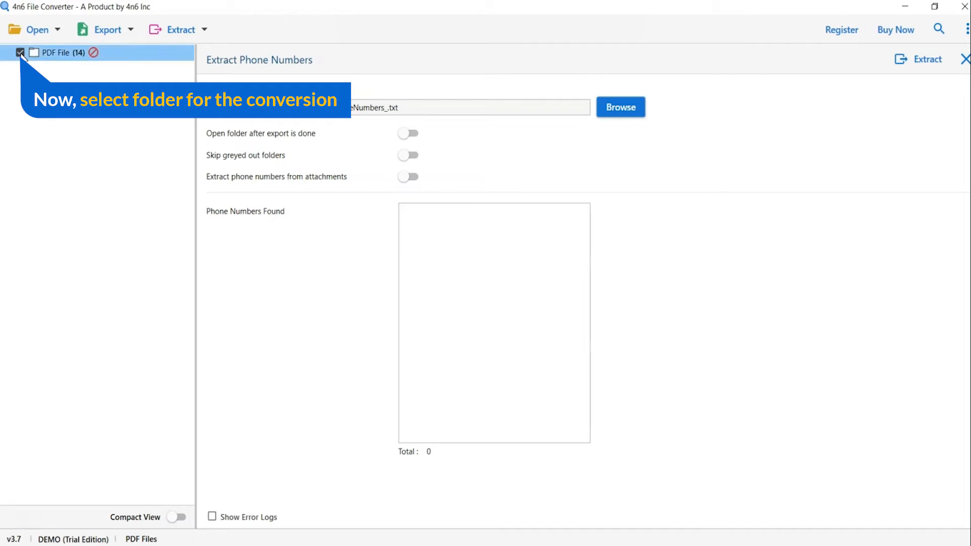
left_click(20, 52)
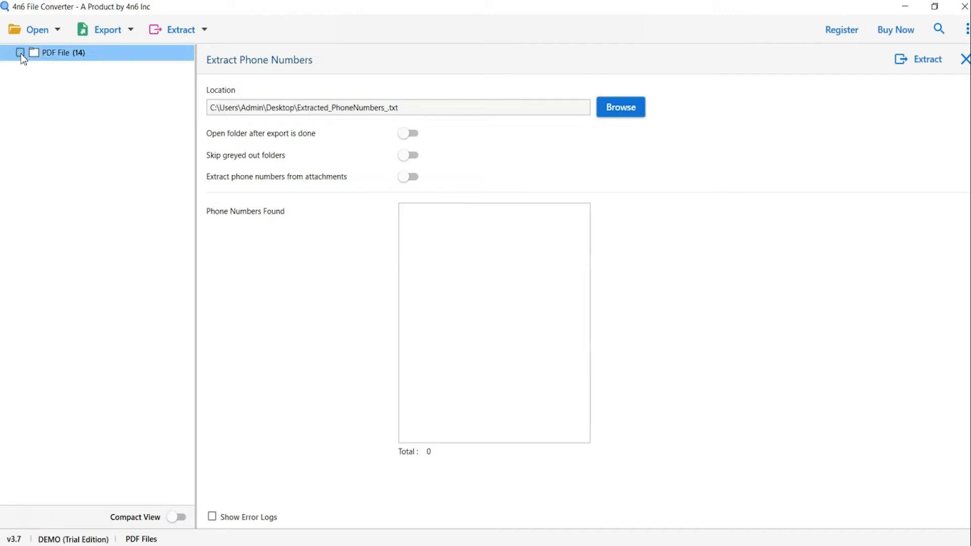
left_click(19, 52)
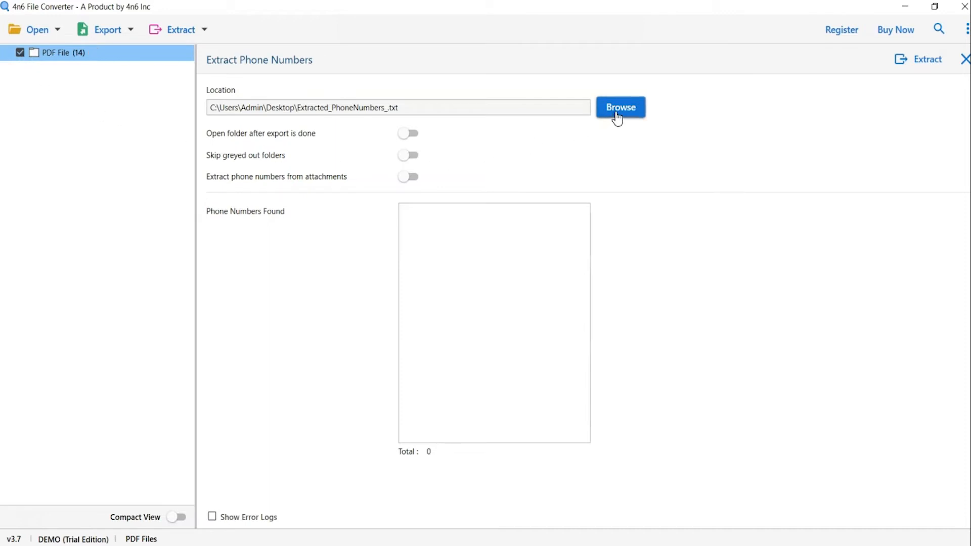
left_click(620, 108)
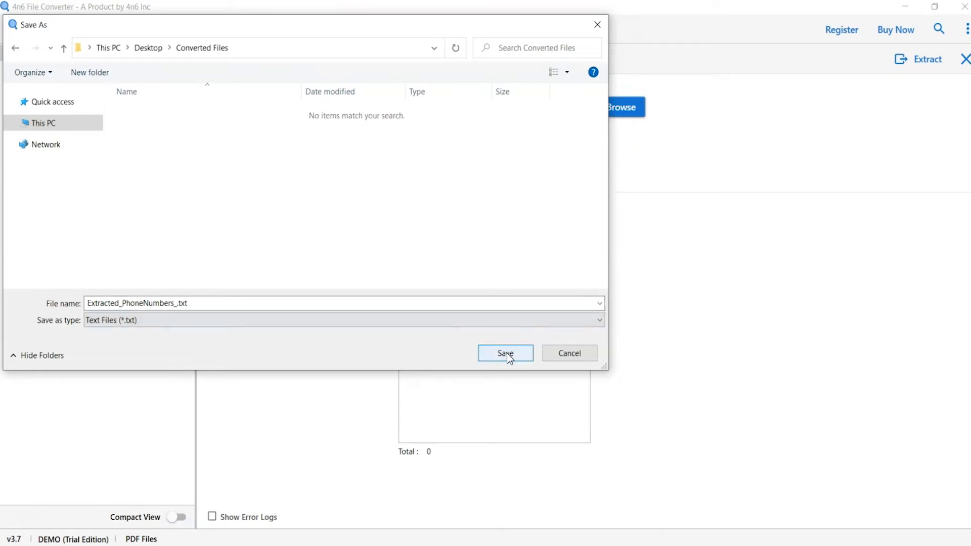
left_click(505, 353)
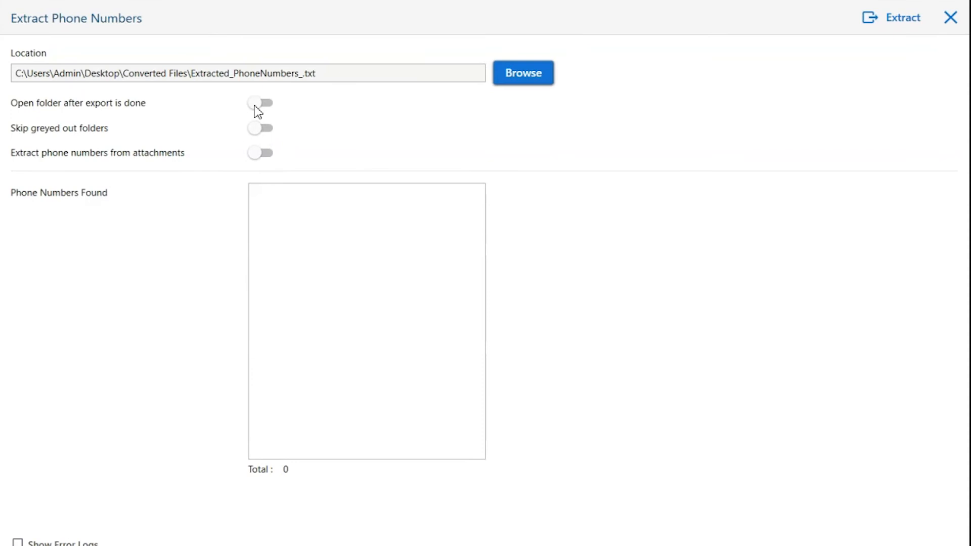
mouse_move(260, 103)
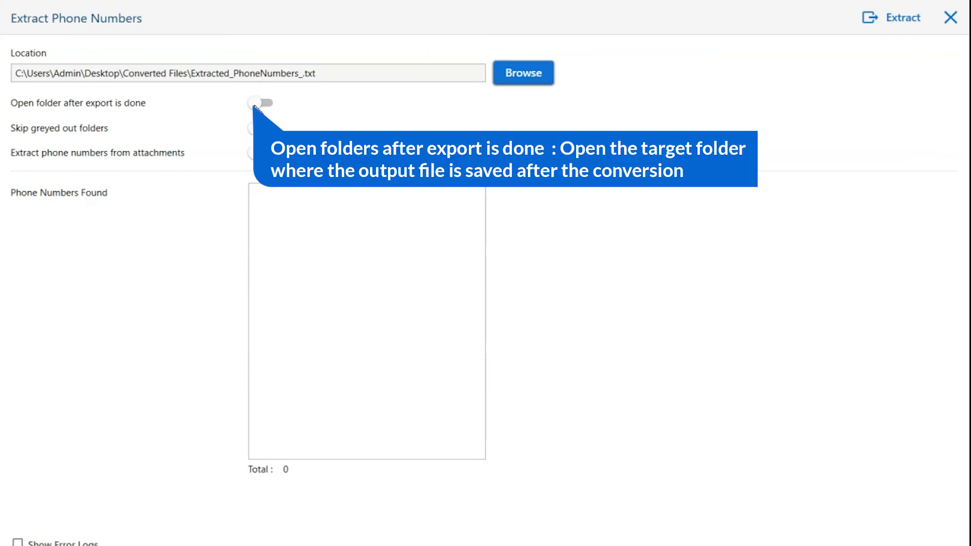
left_click(259, 103)
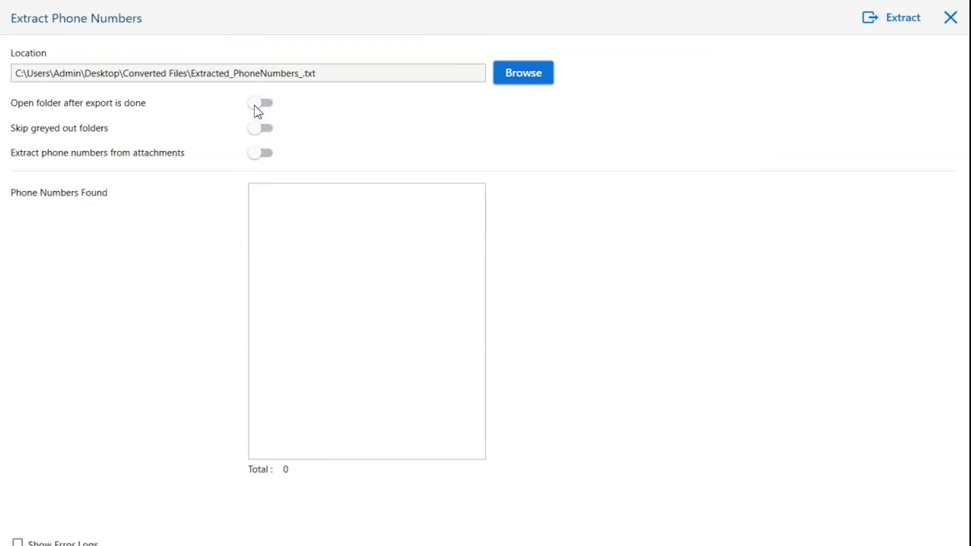
mouse_move(259, 133)
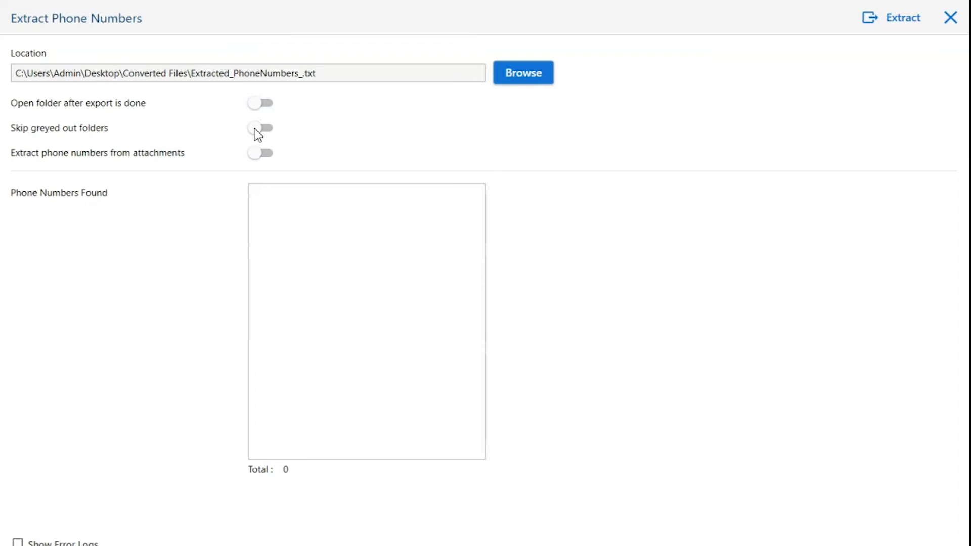
mouse_move(260, 128)
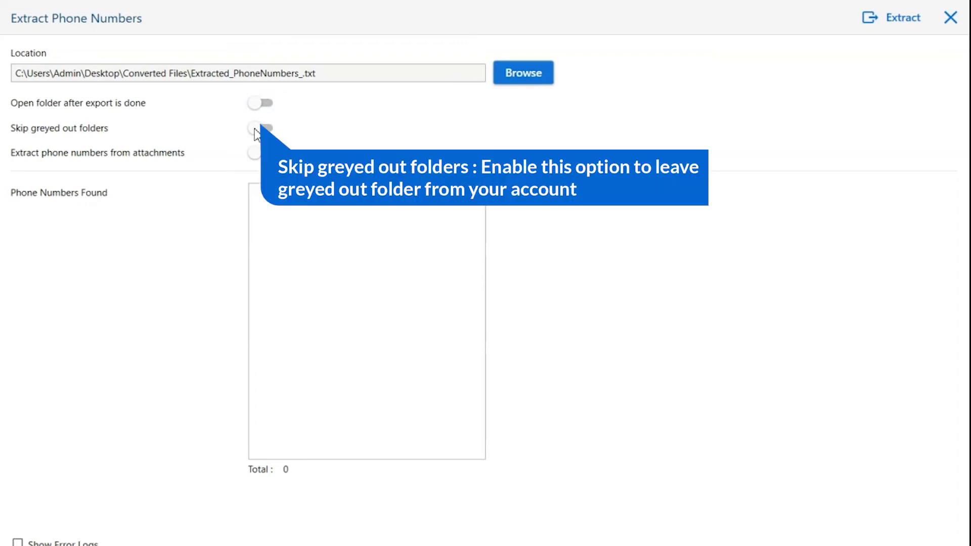
left_click(260, 128)
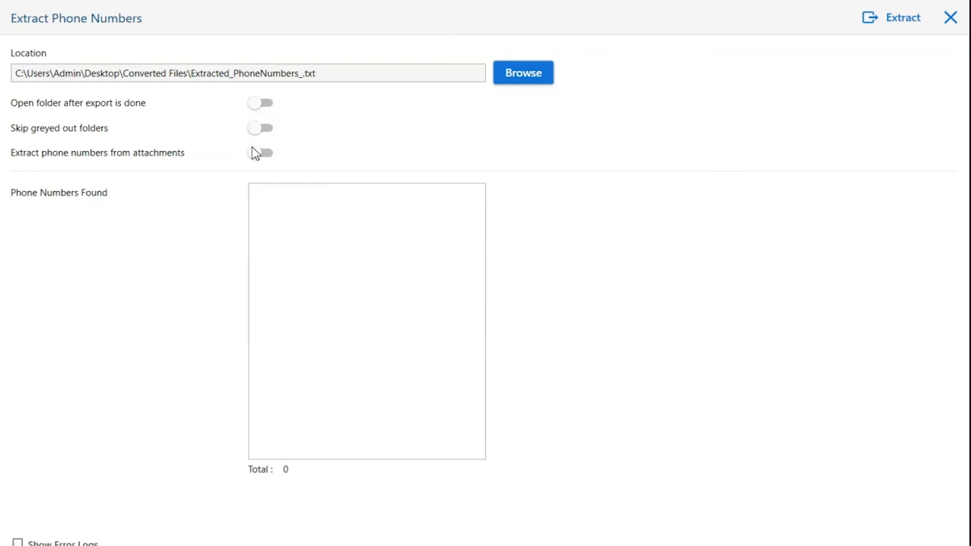
mouse_move(263, 153)
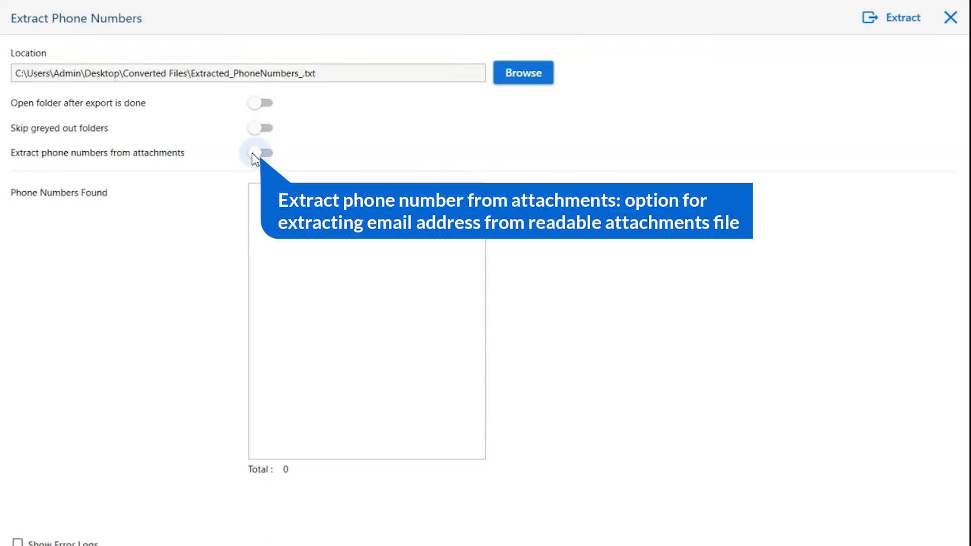
left_click(259, 153)
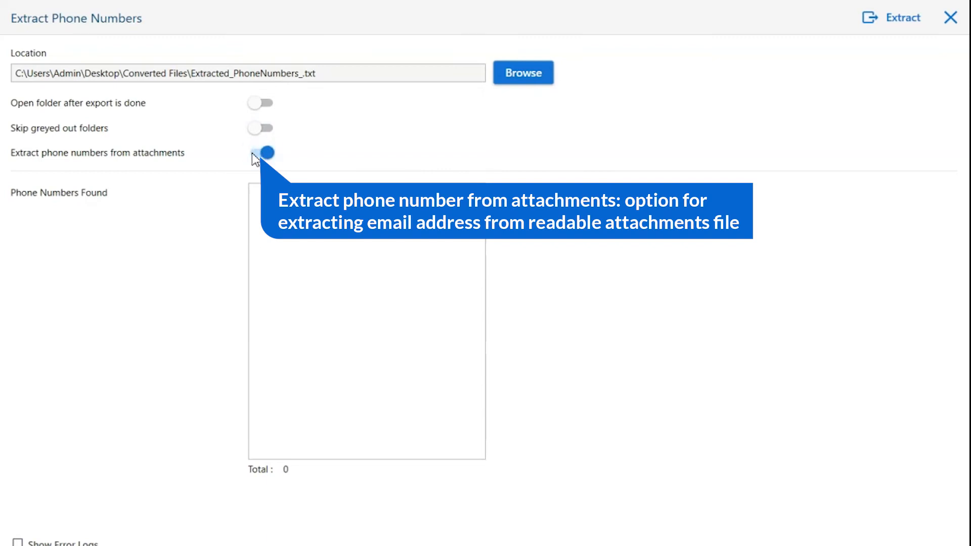
left_click(259, 153)
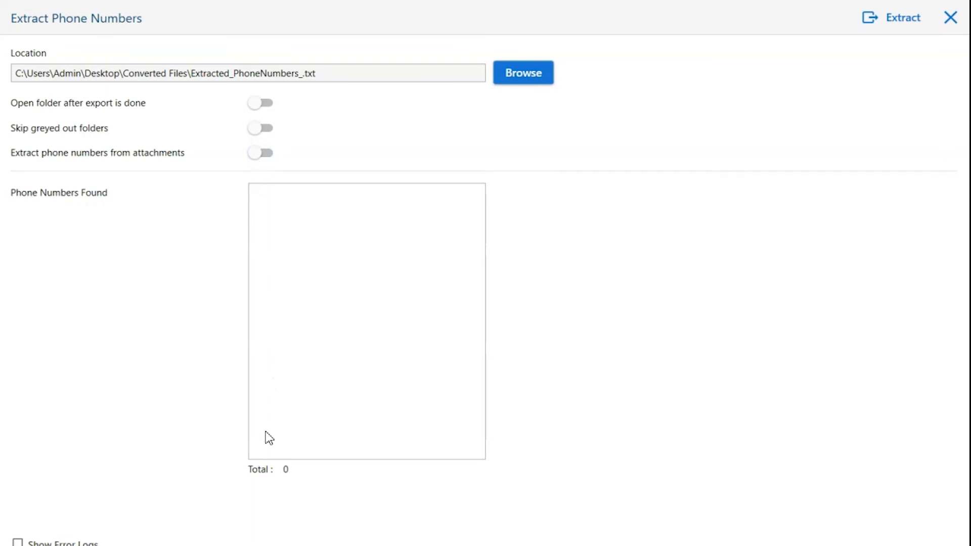
mouse_move(271, 483)
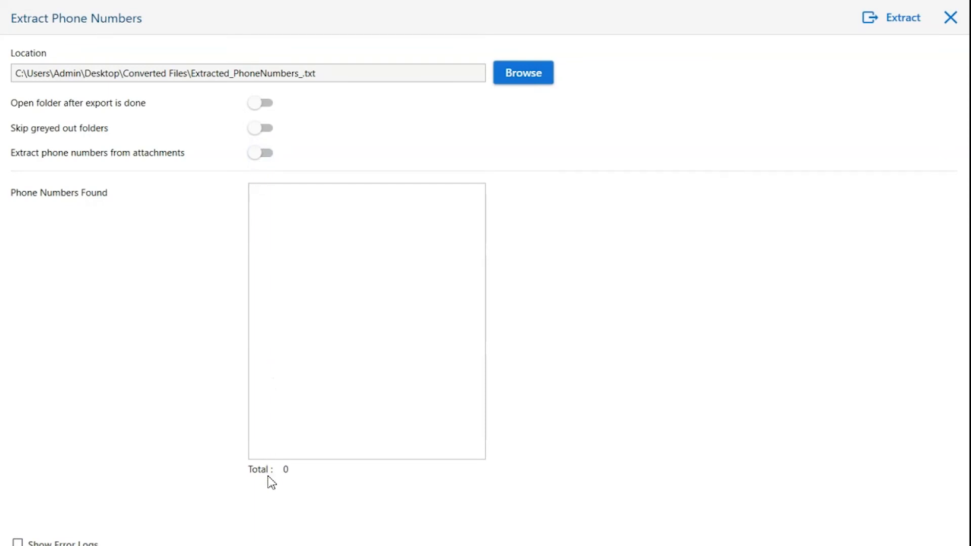
mouse_move(801, 110)
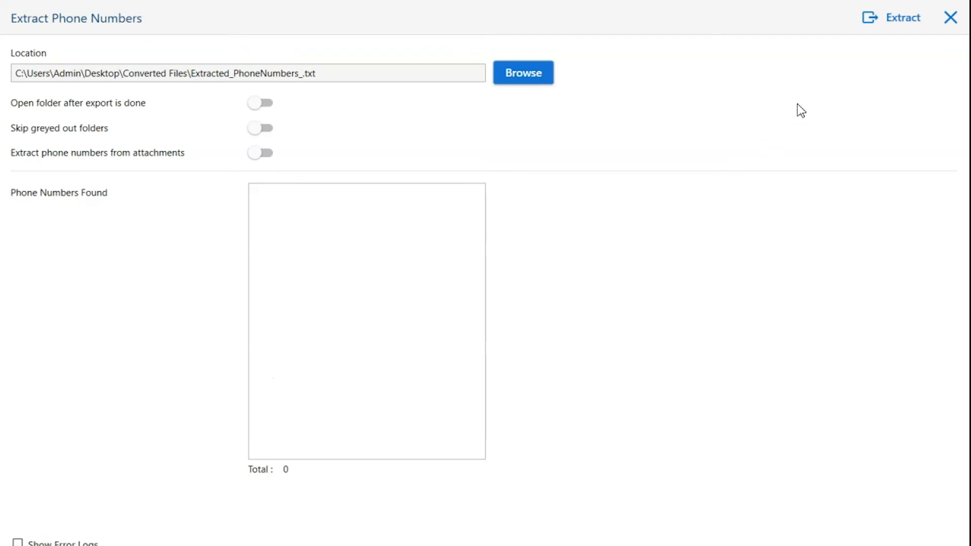
- Extract and save 1005 phone numbers, then open the Converted Files output folder
left_click(901, 17)
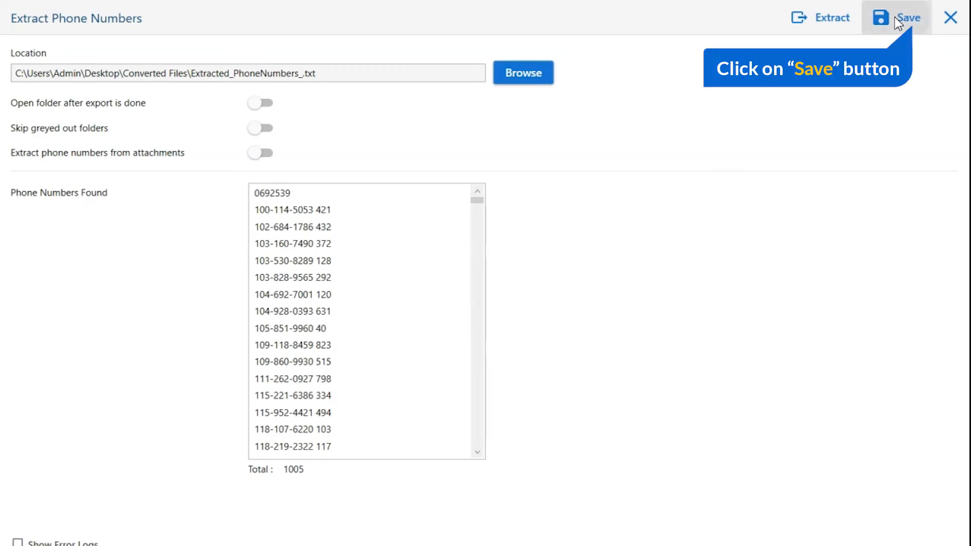
left_click(907, 17)
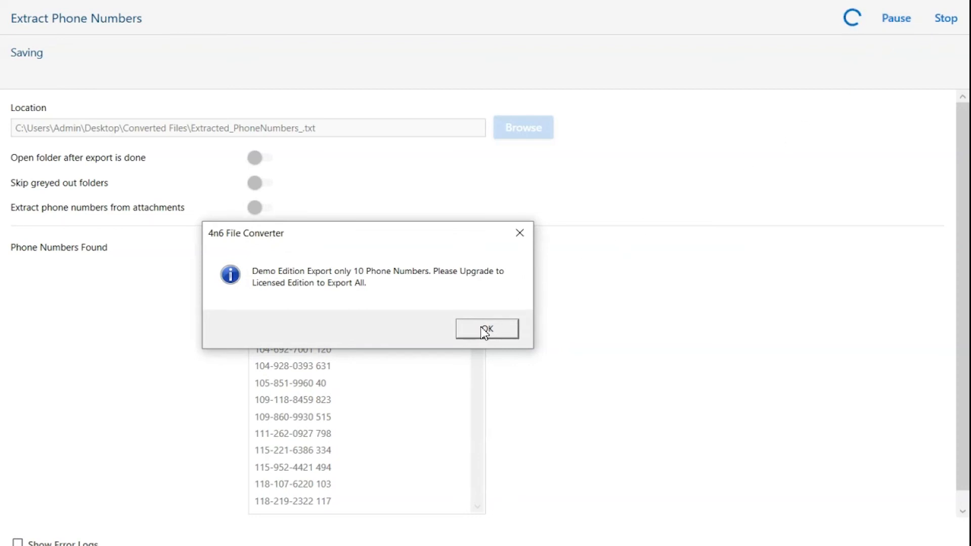
left_click(487, 328)
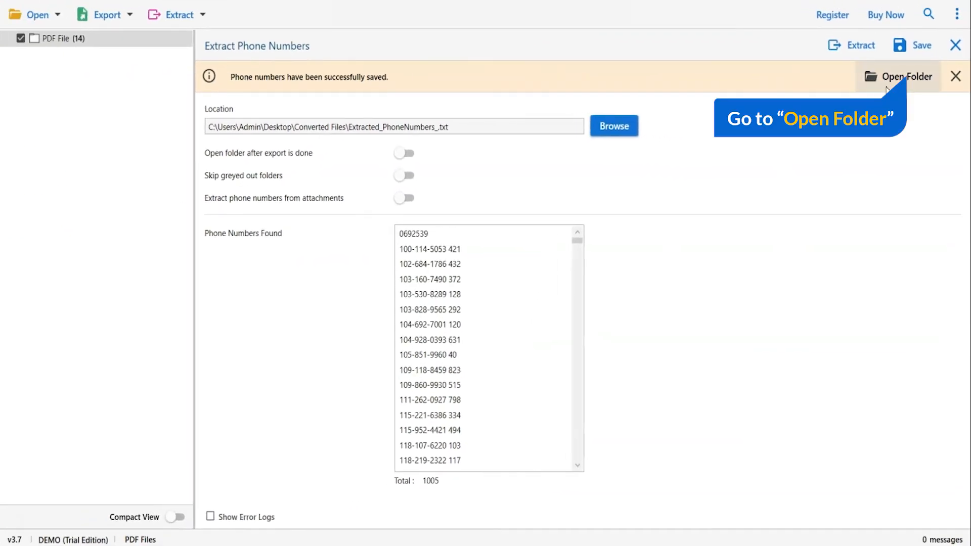
left_click(905, 76)
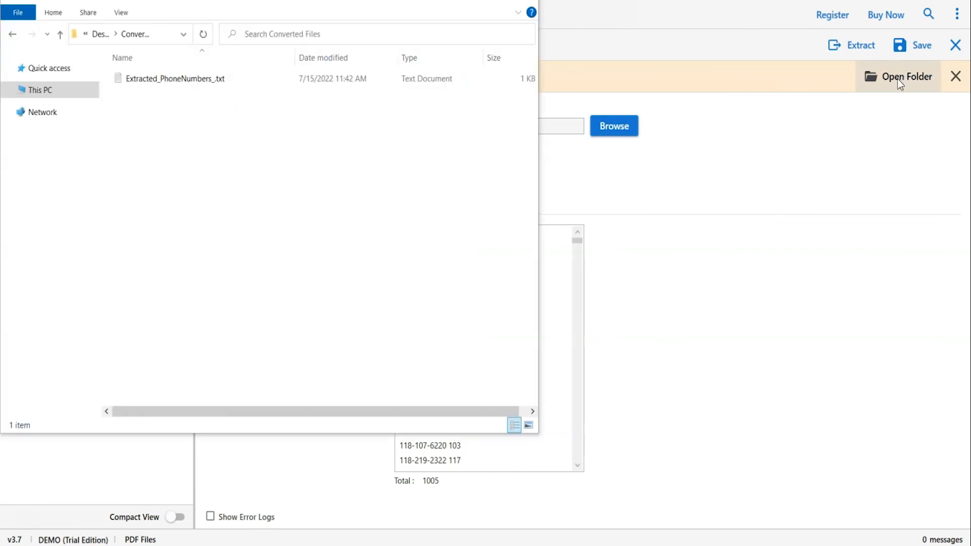